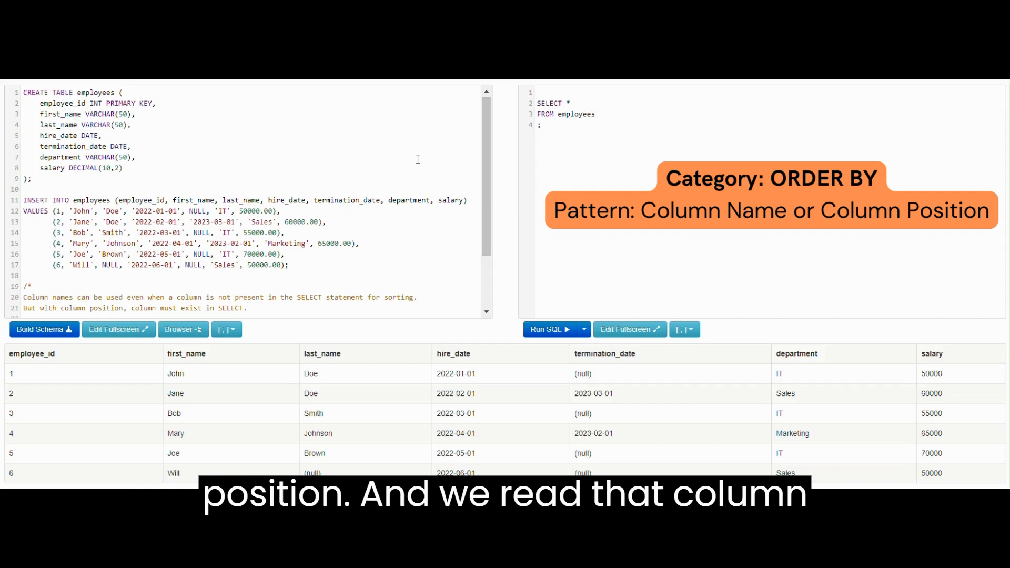
Scroll through the employees schema and SELECT * results to review the data.
{"action": "scroll", "scroll_direction": "down", "scroll_amount": 3}
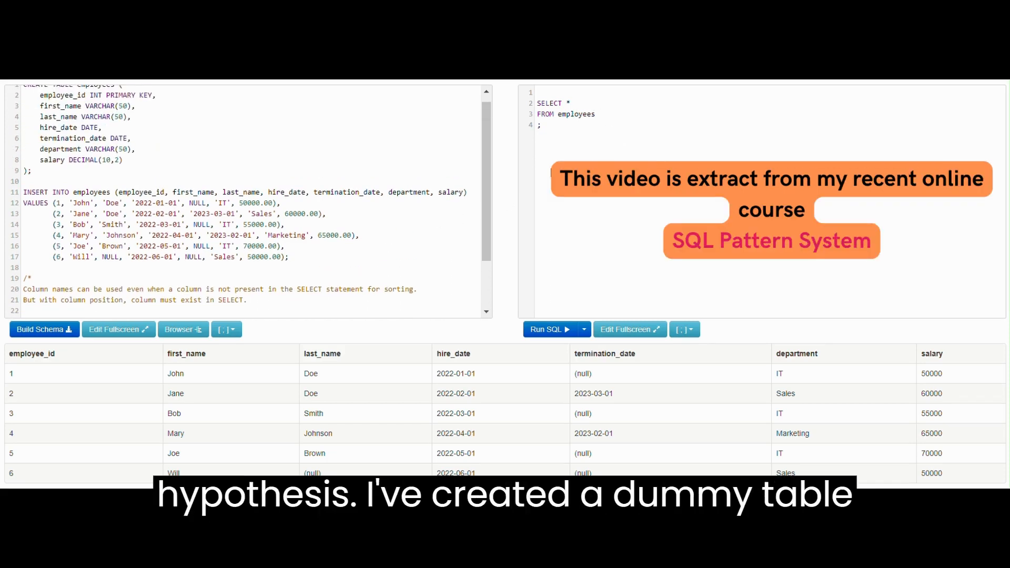
{"action": "scroll", "scroll_direction": "down", "scroll_amount": 3}
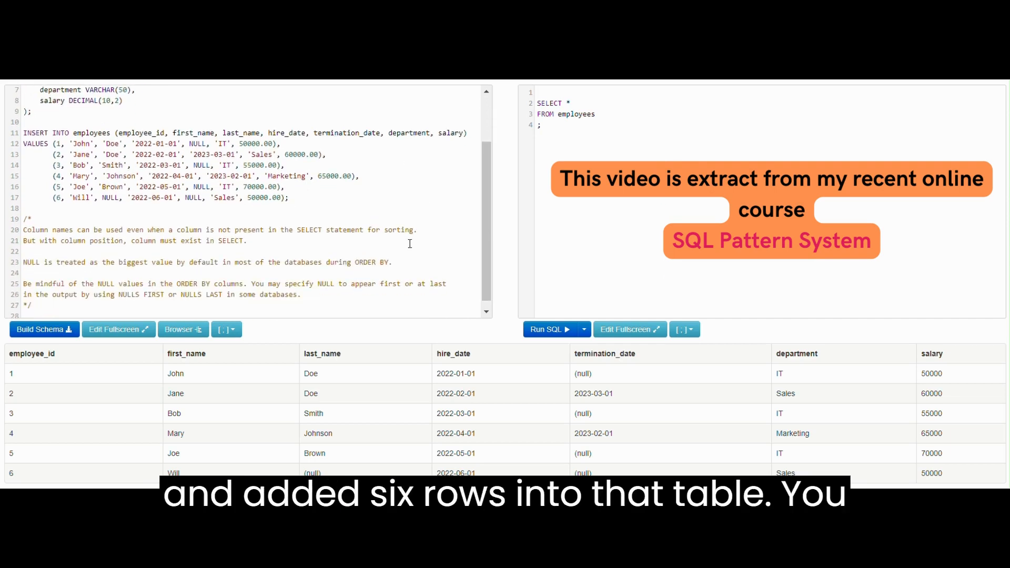
{"action": "mouse_move", "coordinate": [231, 437]}
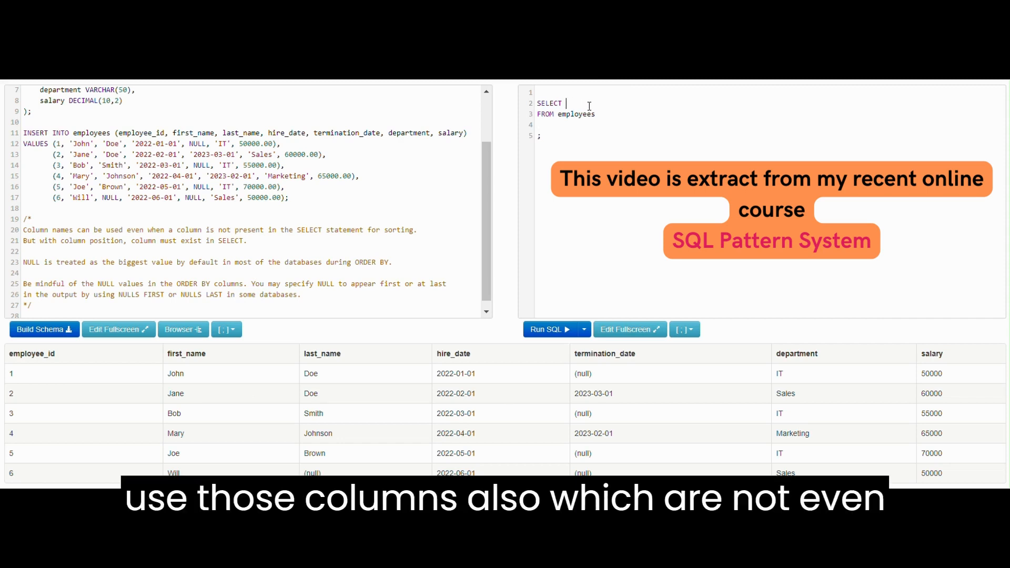
Run SELECT first_name, last_name ordered by employee_id, returning six names in ID order.
{"action": "type", "text": "first_name,"}
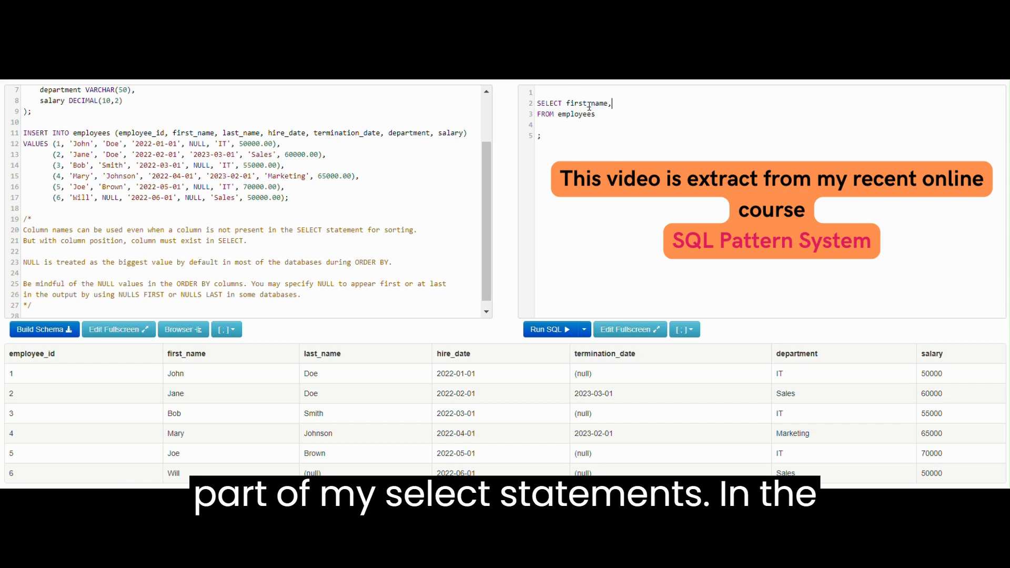
{"action": "type", "text": "last_name"}
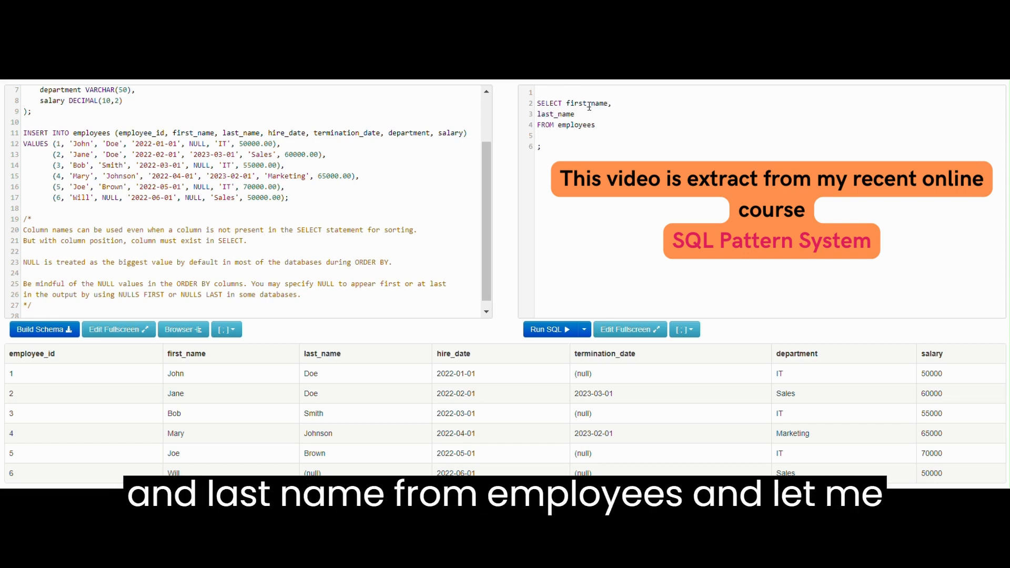
{"action": "type", "text": "order by employee_"}
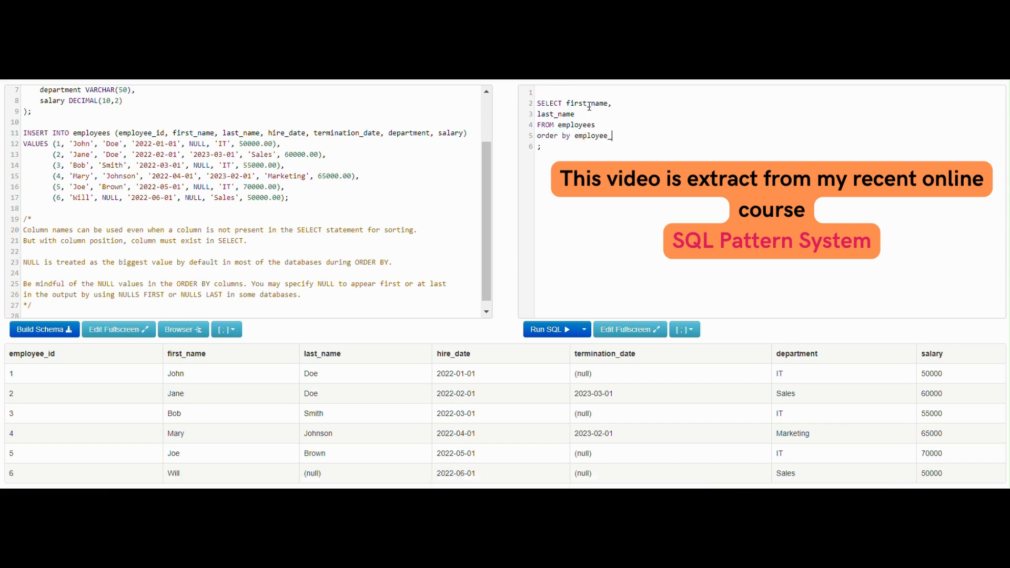
{"action": "type", "text": "id"}
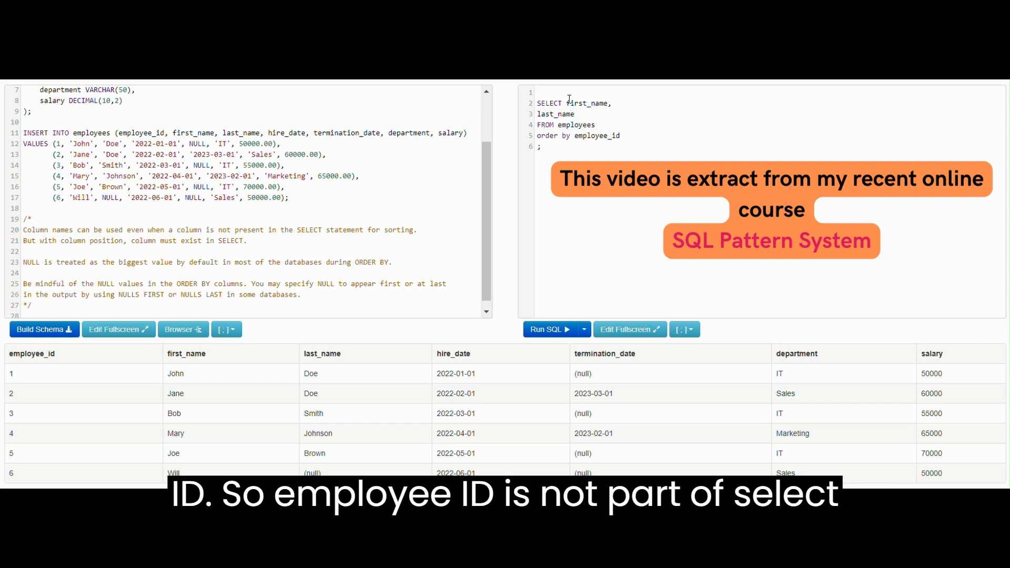
{"action": "left_click", "coordinate": [550, 330]}
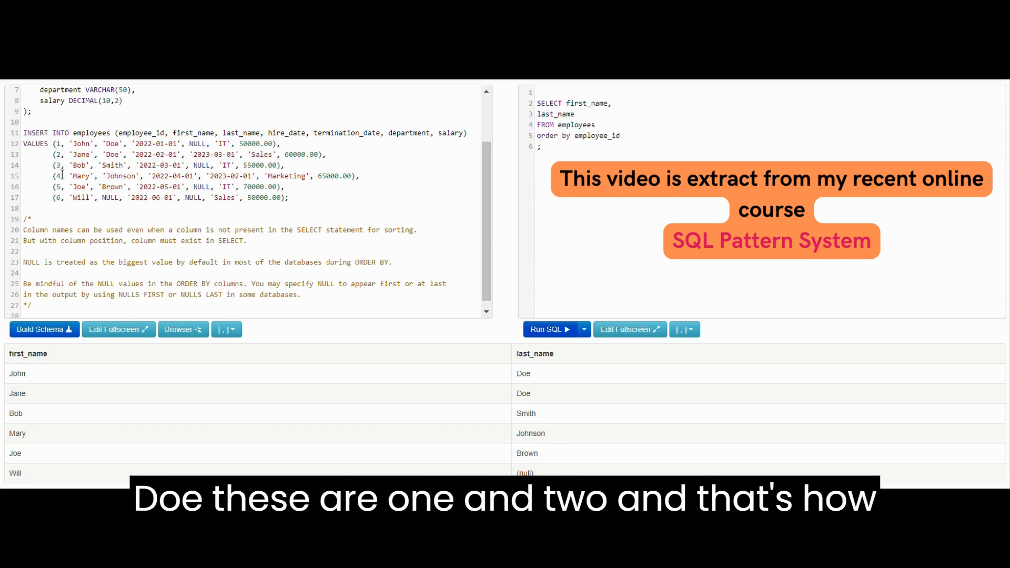
{"action": "mouse_move", "coordinate": [42, 367]}
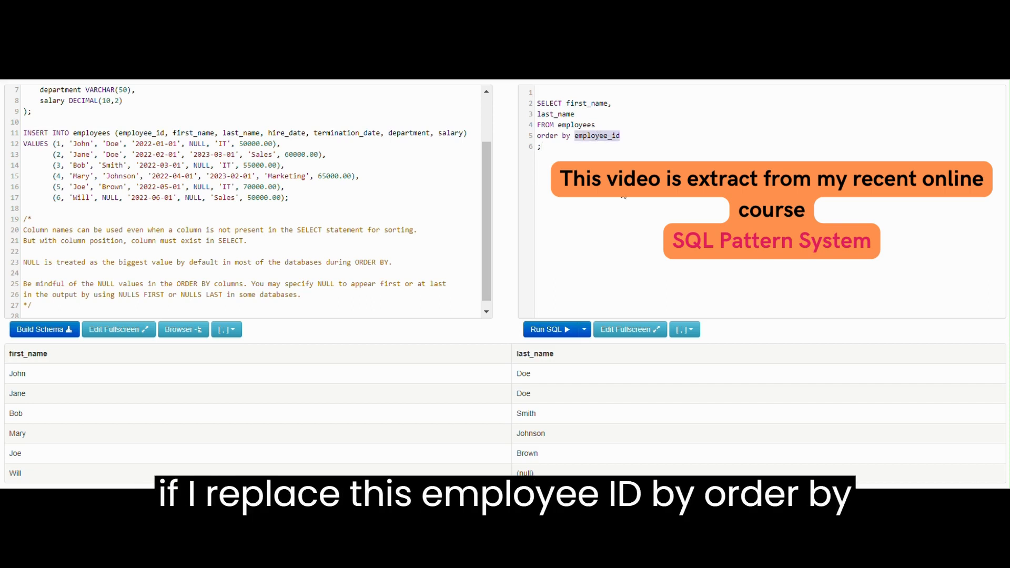
Change ORDER BY to column position 1 and run, listing names alphabetically Bob to Will.
{"action": "type", "text": "1"}
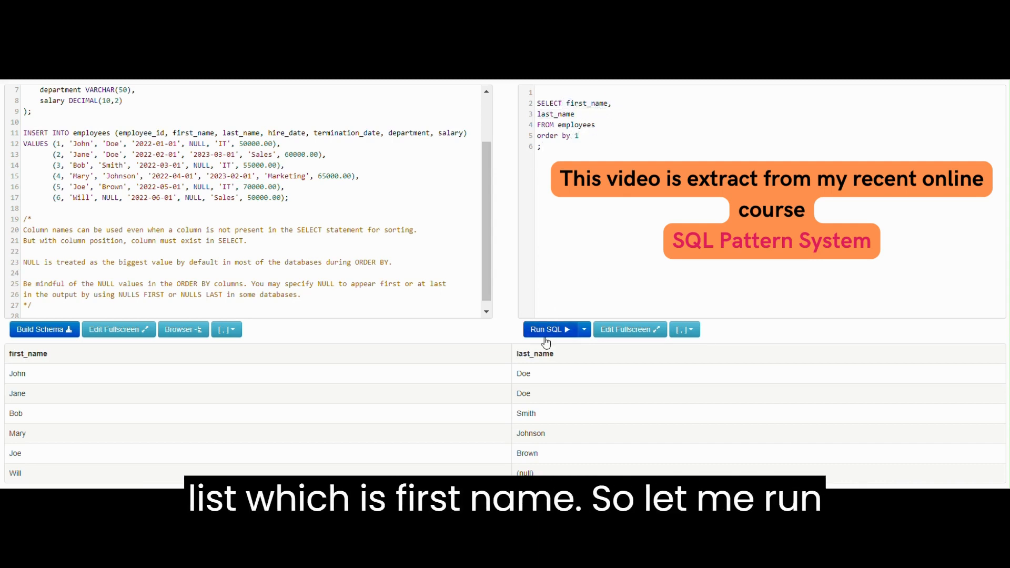
{"action": "left_click", "coordinate": [544, 329]}
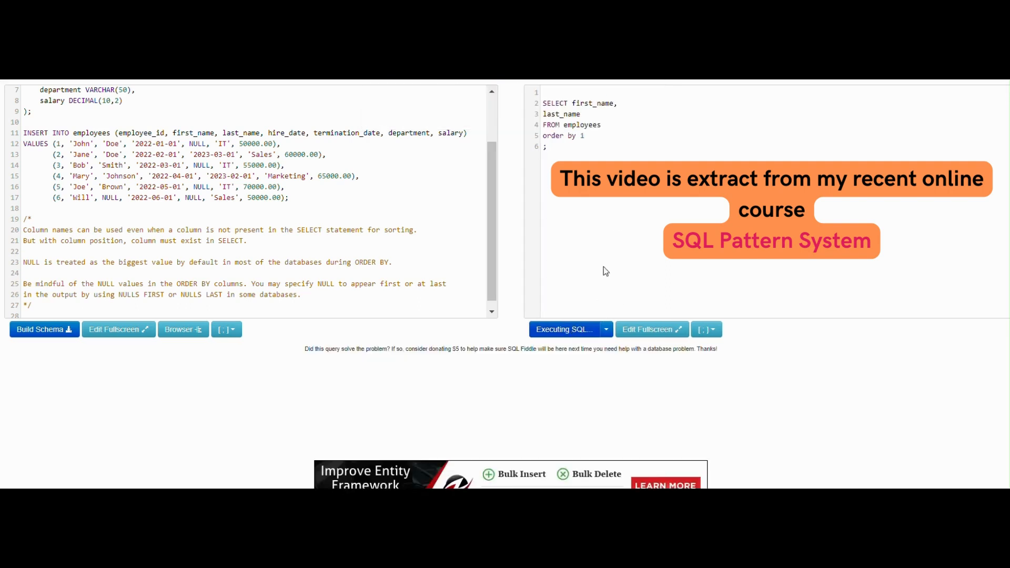
{"action": "left_click", "coordinate": [564, 329]}
{"action": "type", "text": "SELECT *"}
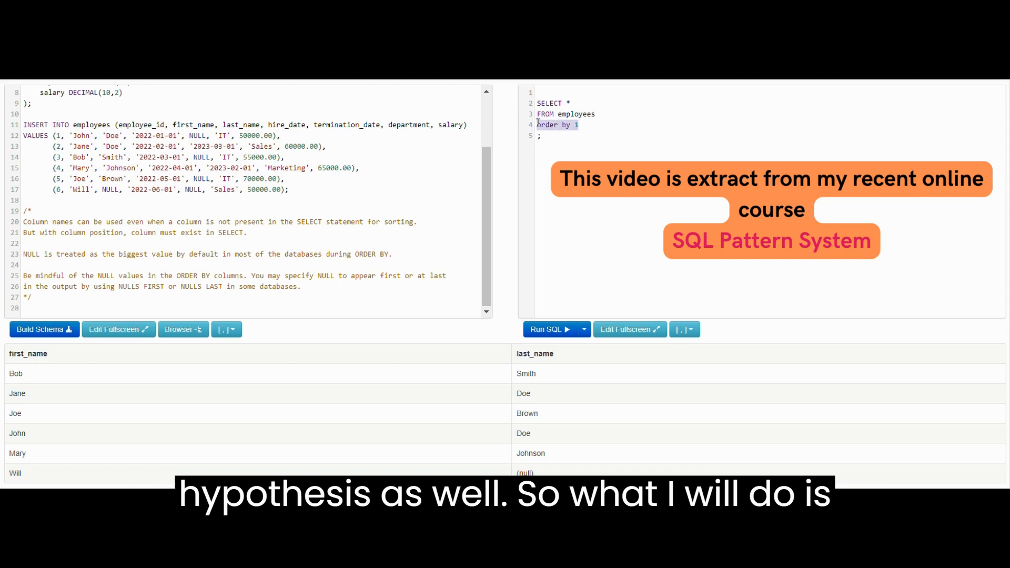
Run plain SELECT * FROM employees, then order by termination_date with NULLs last.
{"action": "left_click", "coordinate": [551, 329]}
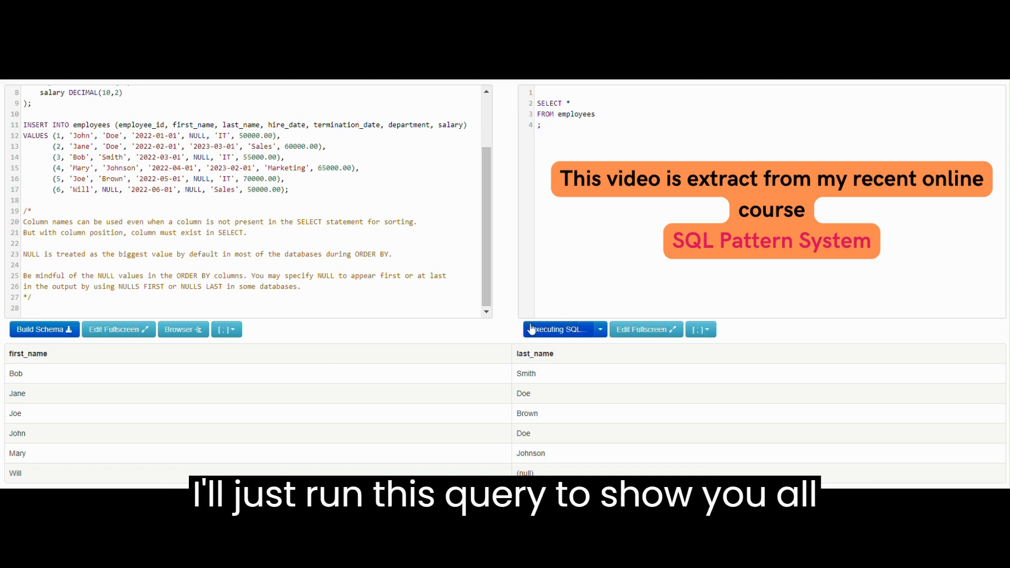
{"action": "left_click", "coordinate": [556, 329]}
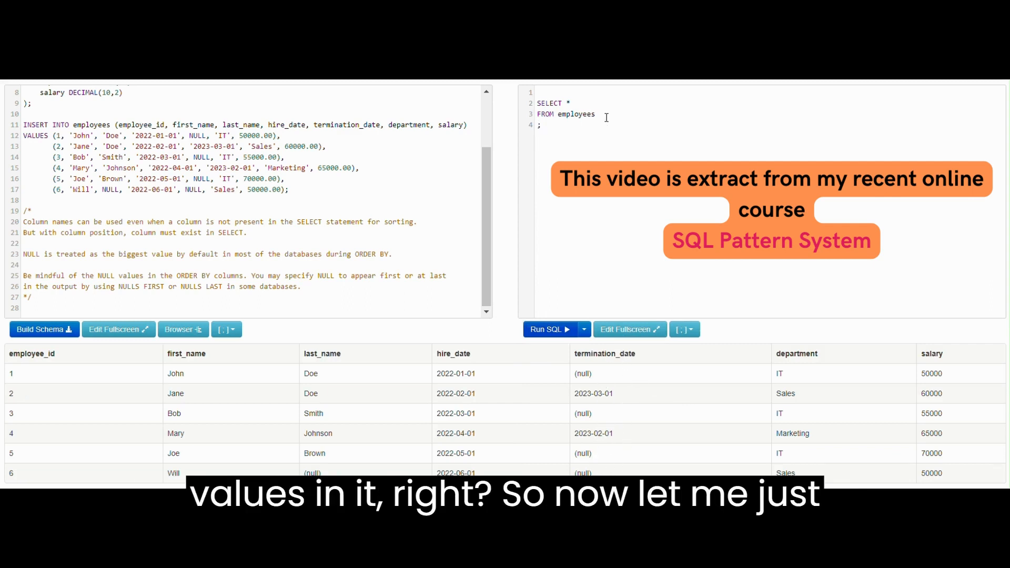
{"action": "type", "text": "order"}
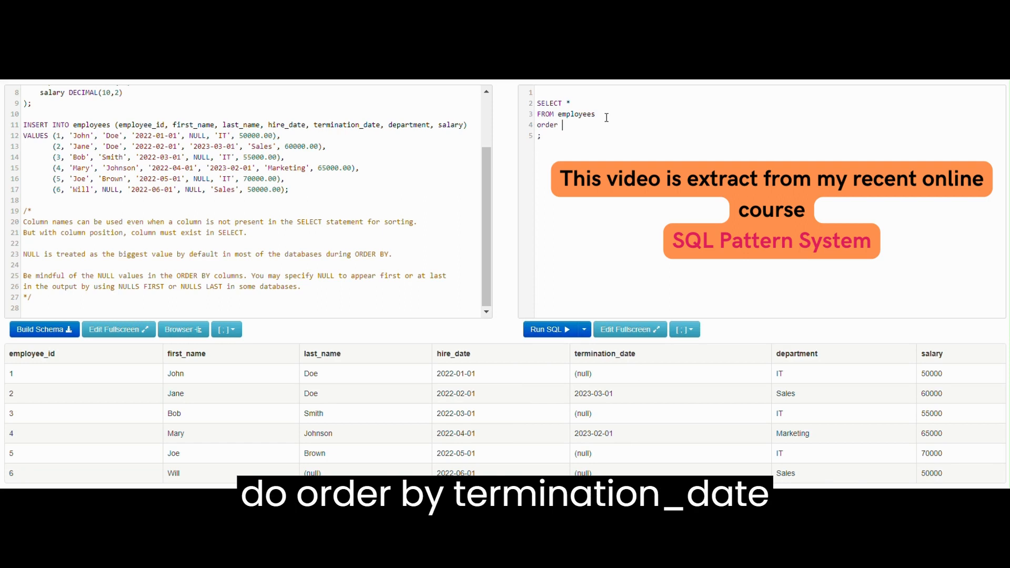
{"action": "type", "text": "by termination_date"}
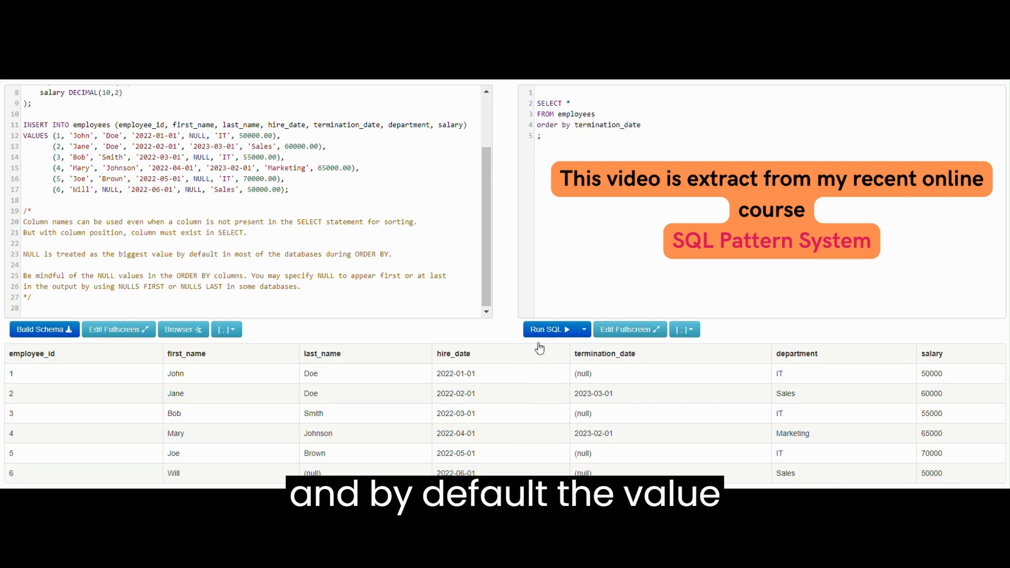
{"action": "left_click", "coordinate": [546, 329]}
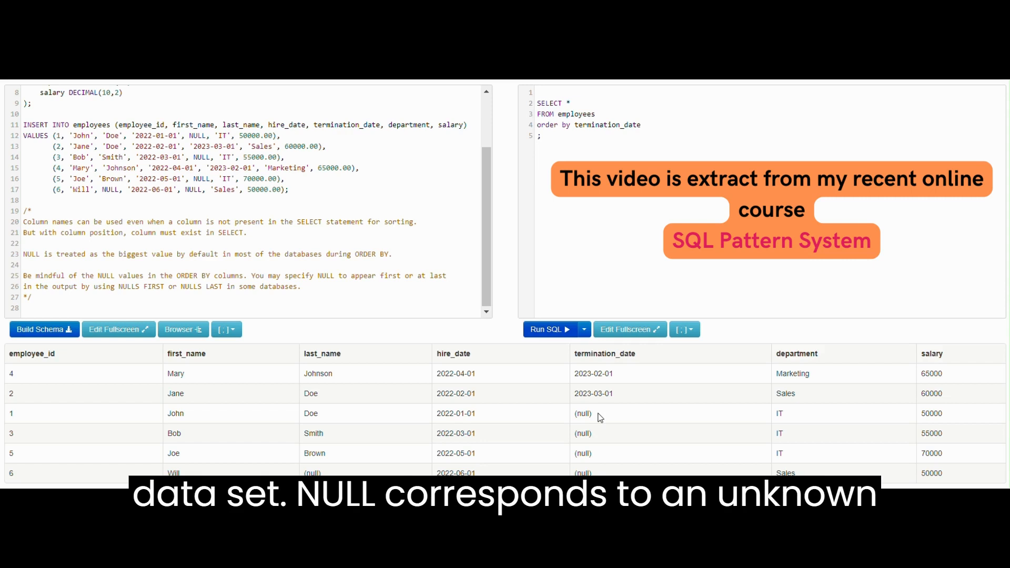
{"action": "mouse_move", "coordinate": [575, 159]}
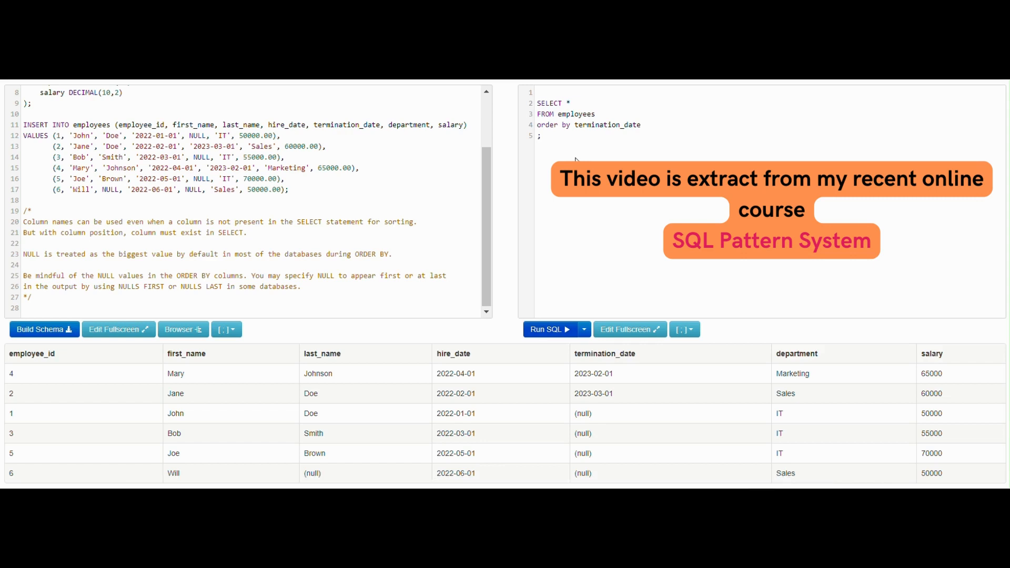
{"action": "mouse_move", "coordinate": [554, 443]}
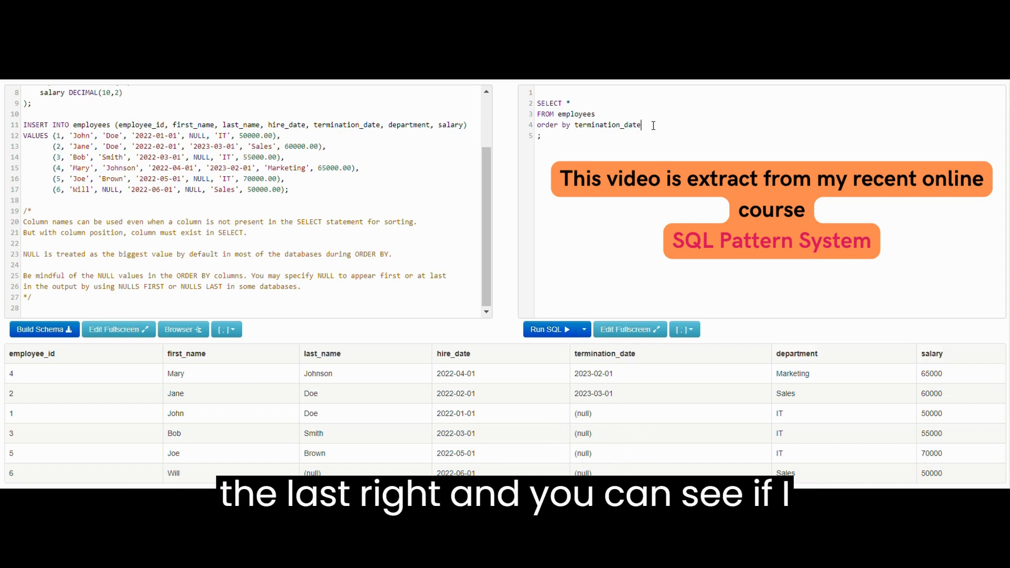
Order by termination_date DESC and run, placing the four NULL rows first.
{"action": "type", "text": "desc"}
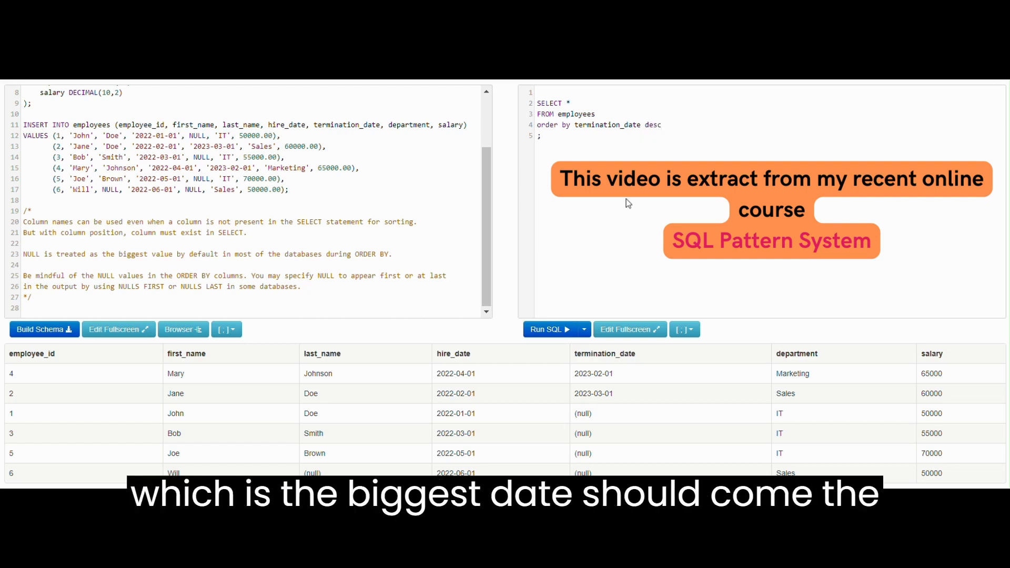
{"action": "left_click", "coordinate": [548, 329]}
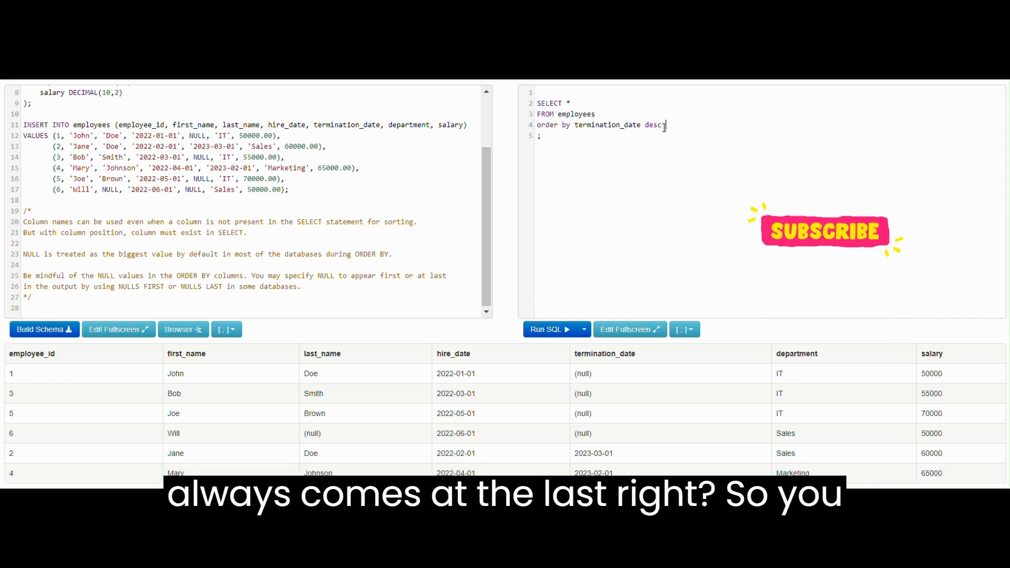
Append NULLS LAST to the descending termination_date sort and run it.
{"action": "type", "text": "NULLS LA"}
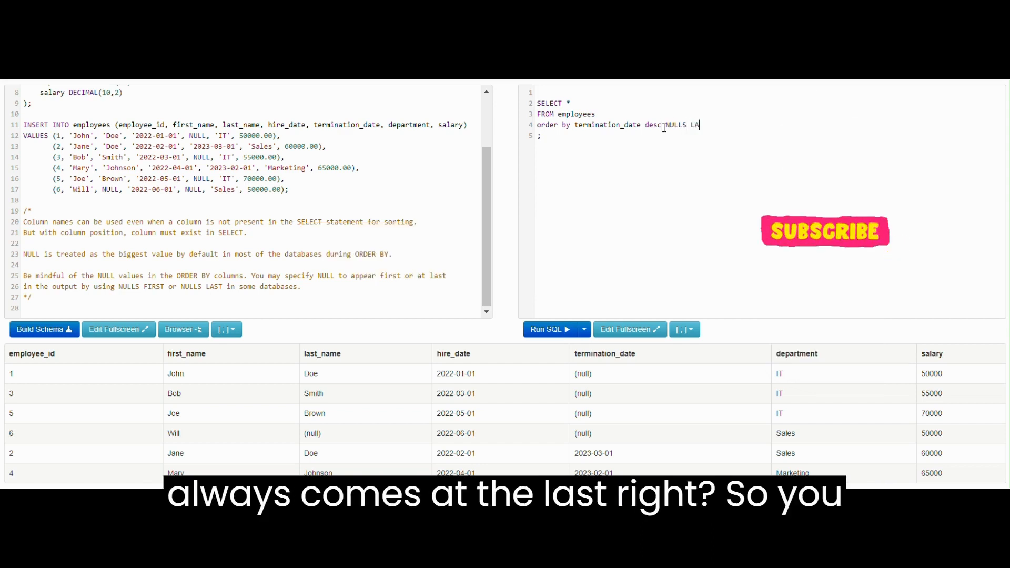
{"action": "type", "text": "ST"}
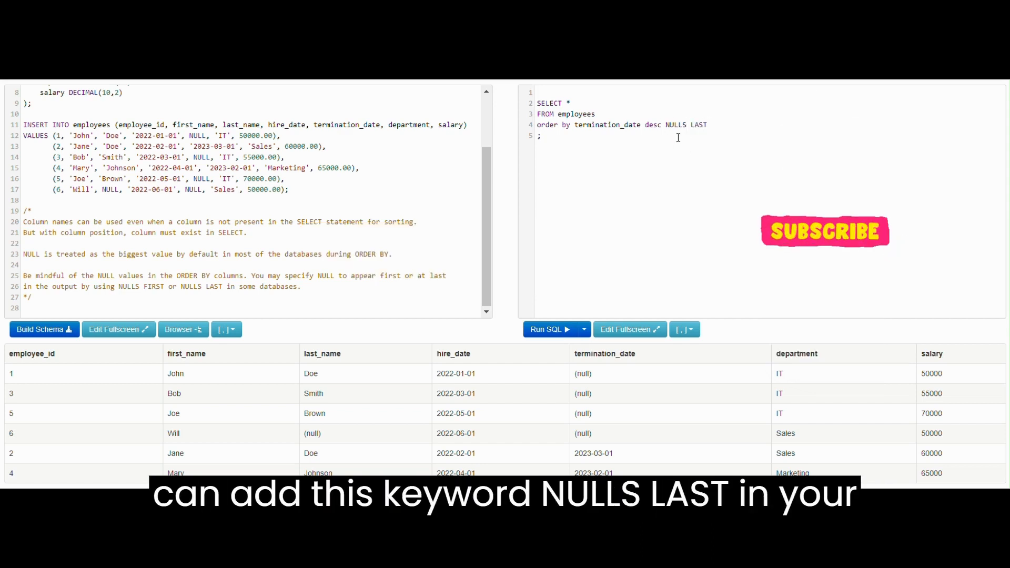
{"action": "left_click", "coordinate": [548, 329]}
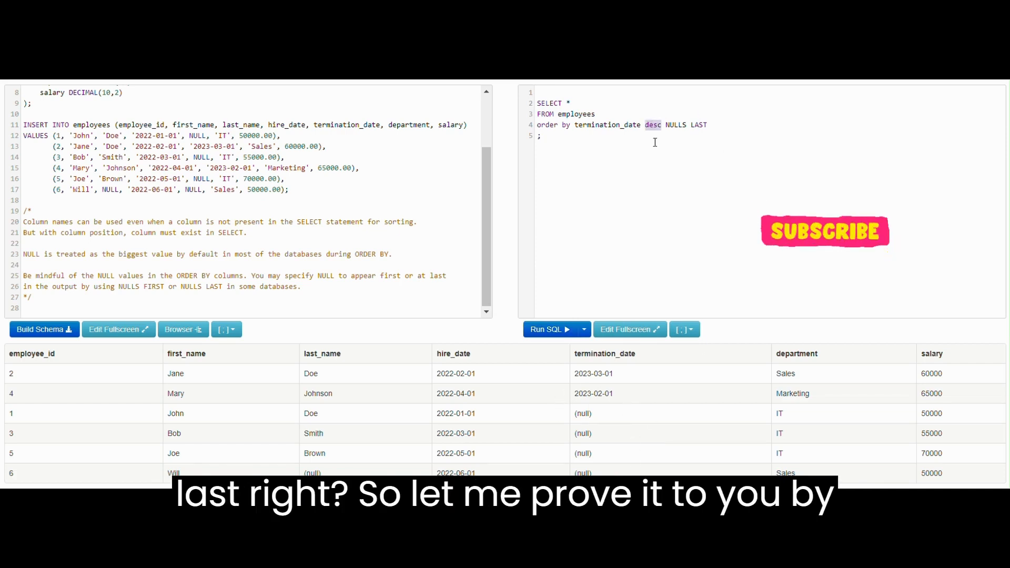
Run the query ordered by termination_date ASC NULLS FIRST.
{"action": "left_click", "coordinate": [550, 329]}
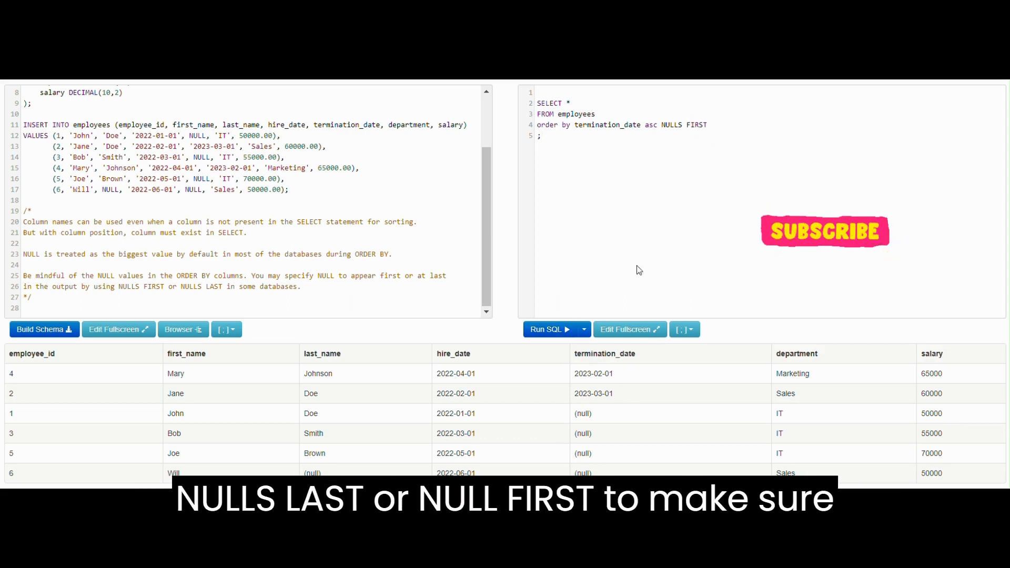
{"action": "left_click", "coordinate": [552, 330]}
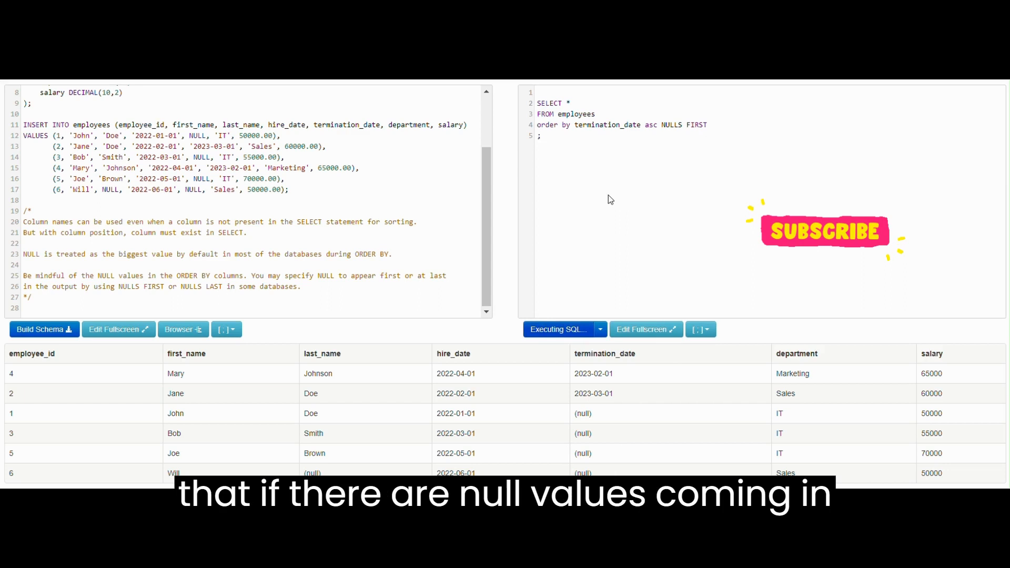